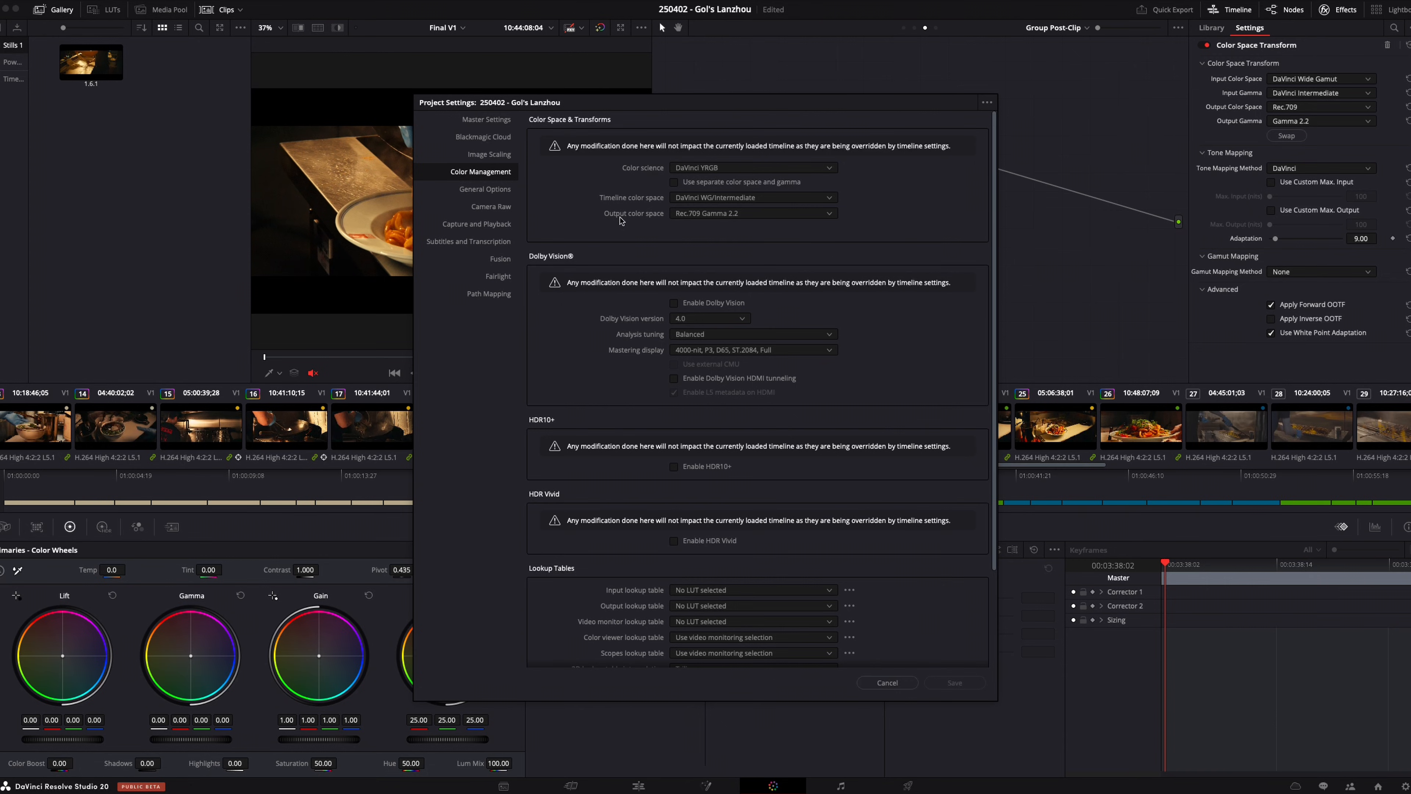
Cancel out of Project Settings, returning to the Group Post-Clip node graph with its Rec.709 Gamma 2.2 transform
{"action": "left_click", "coordinate": [888, 682]}
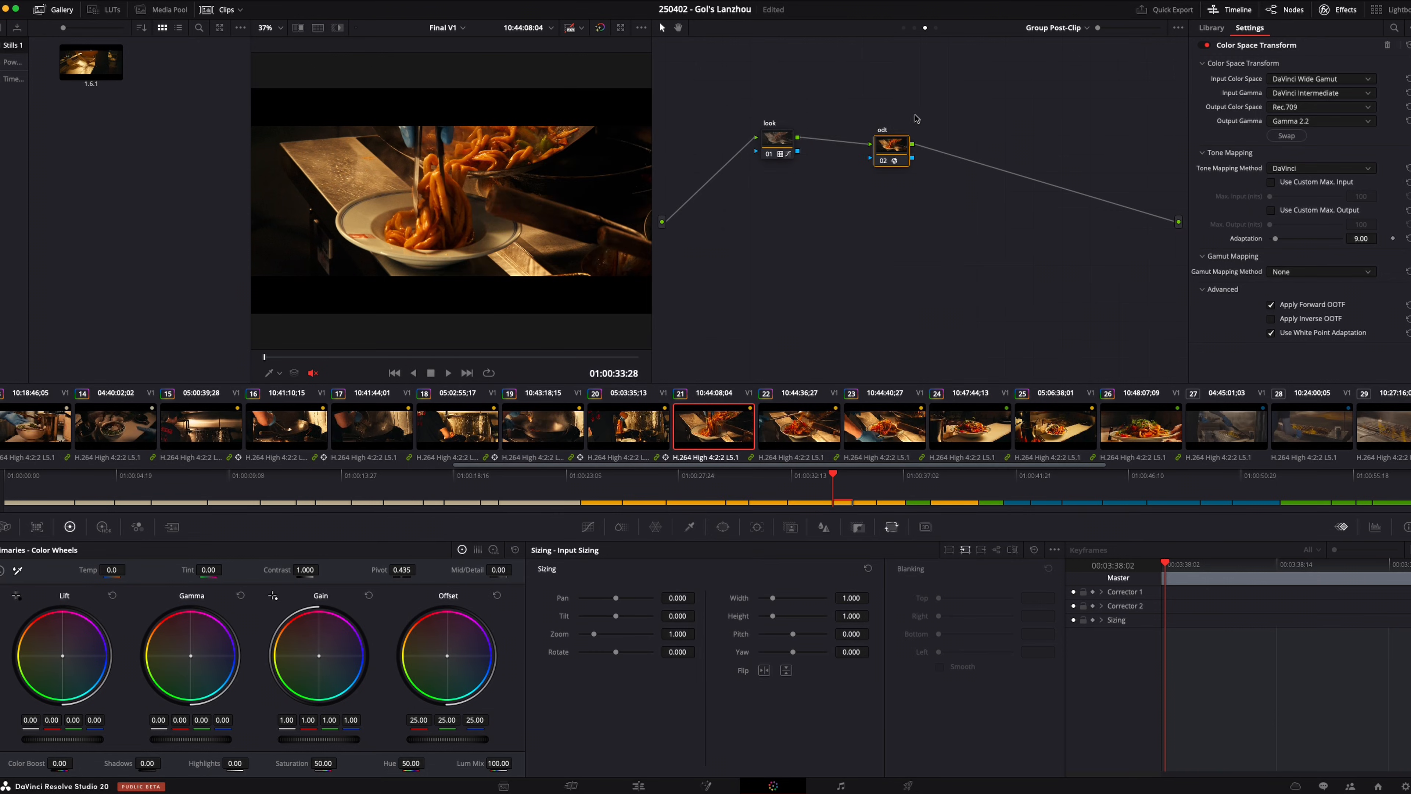
{"action": "mouse_move", "coordinate": [1279, 124]}
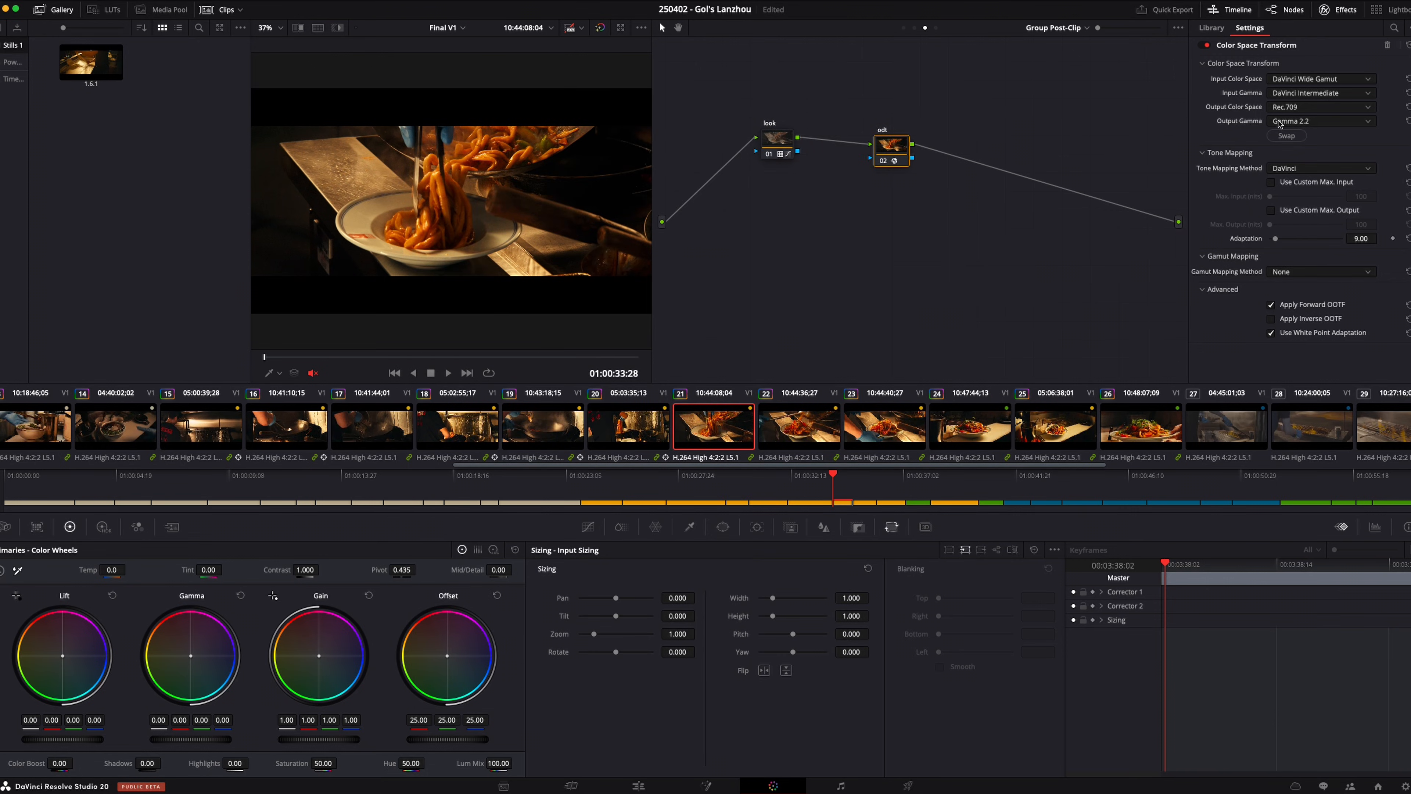